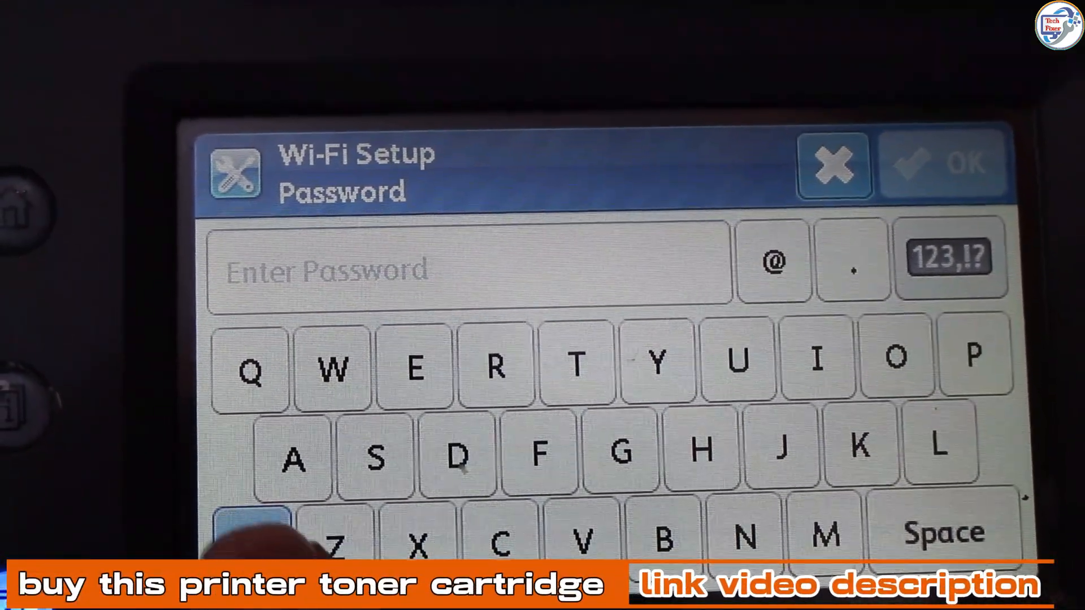
- Enter characters of the Wi-Fi network password on the printer touchscreen keyboard
{"action": "left_click", "coordinate": [248, 526]}
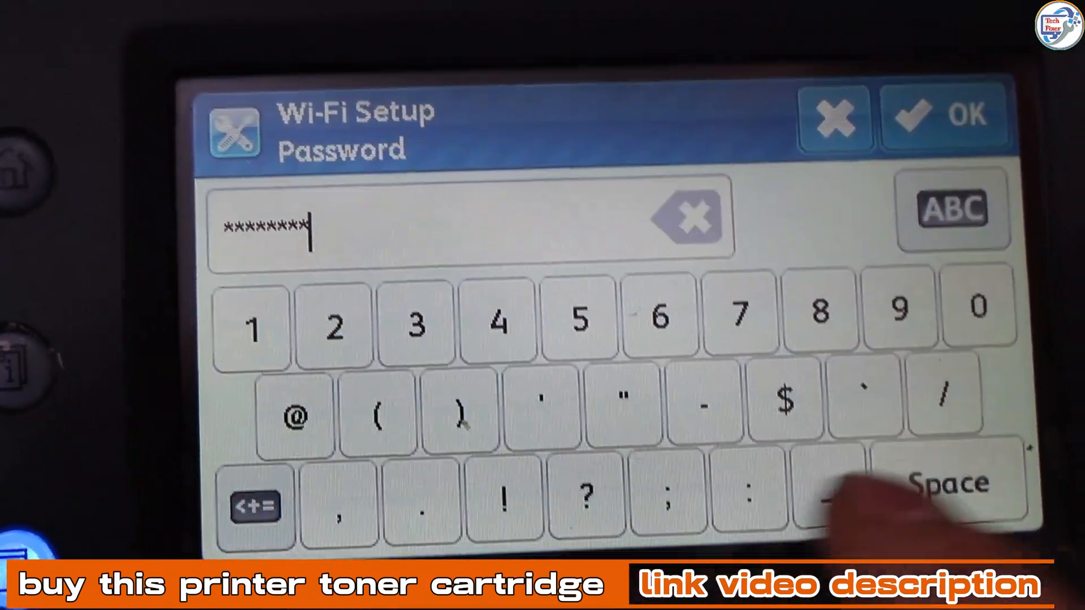
{"action": "left_click", "coordinate": [941, 114]}
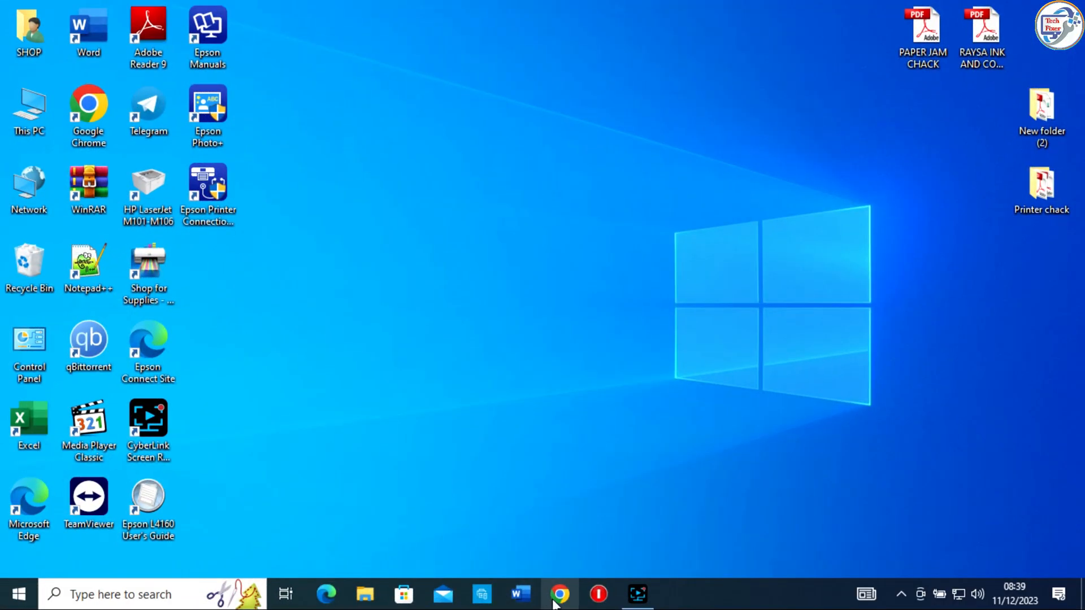
- From the 'xerox workcentre 6027 driver' search, reach Xerox's Drivers & Downloads page
{"action": "left_click", "coordinate": [558, 593]}
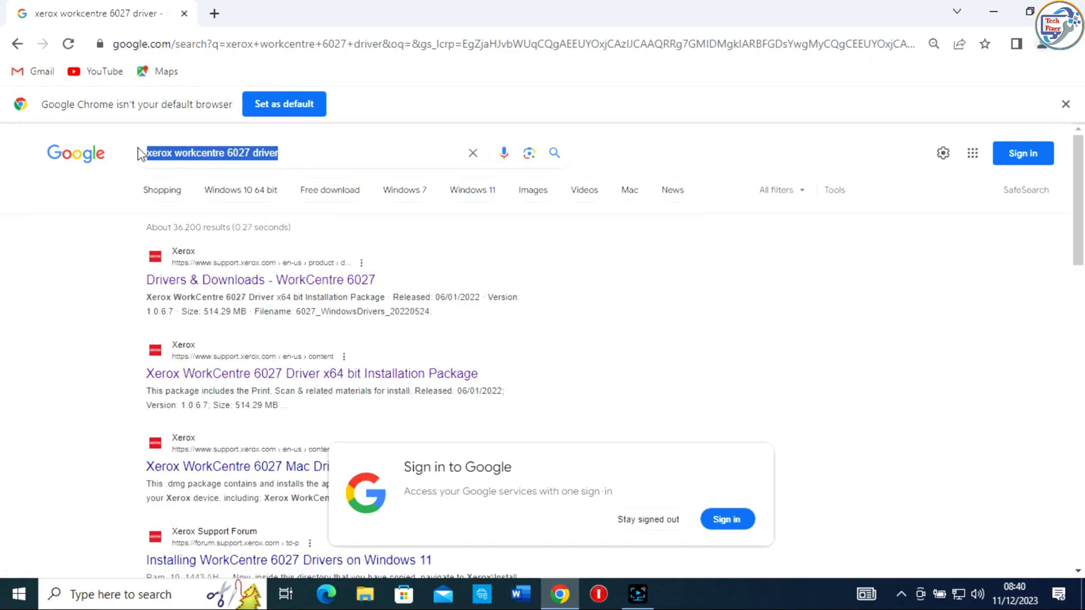
{"action": "mouse_move", "coordinate": [301, 279]}
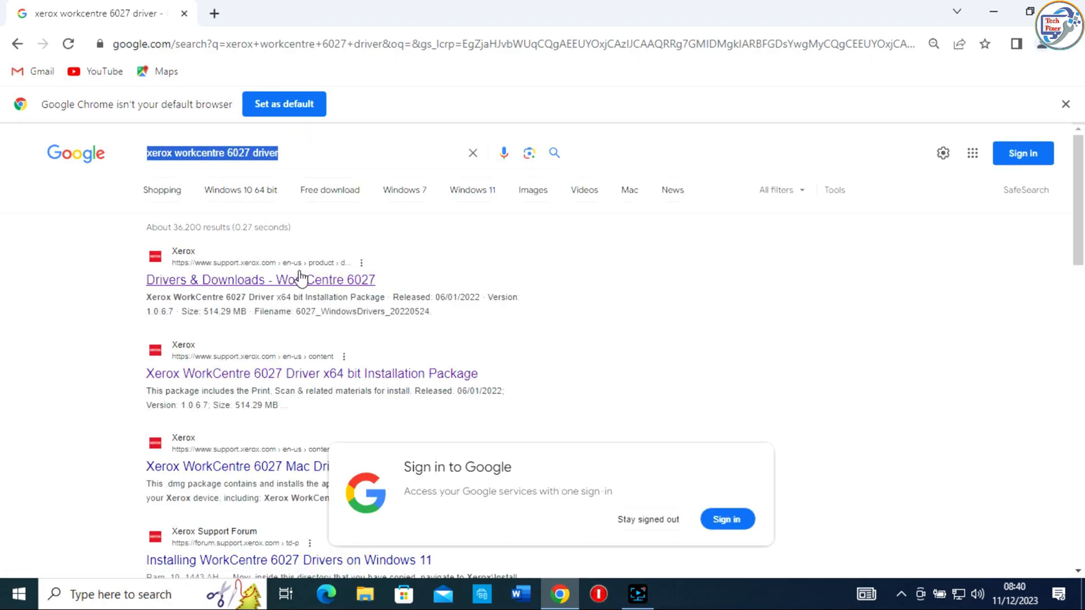
{"action": "left_click", "coordinate": [260, 279]}
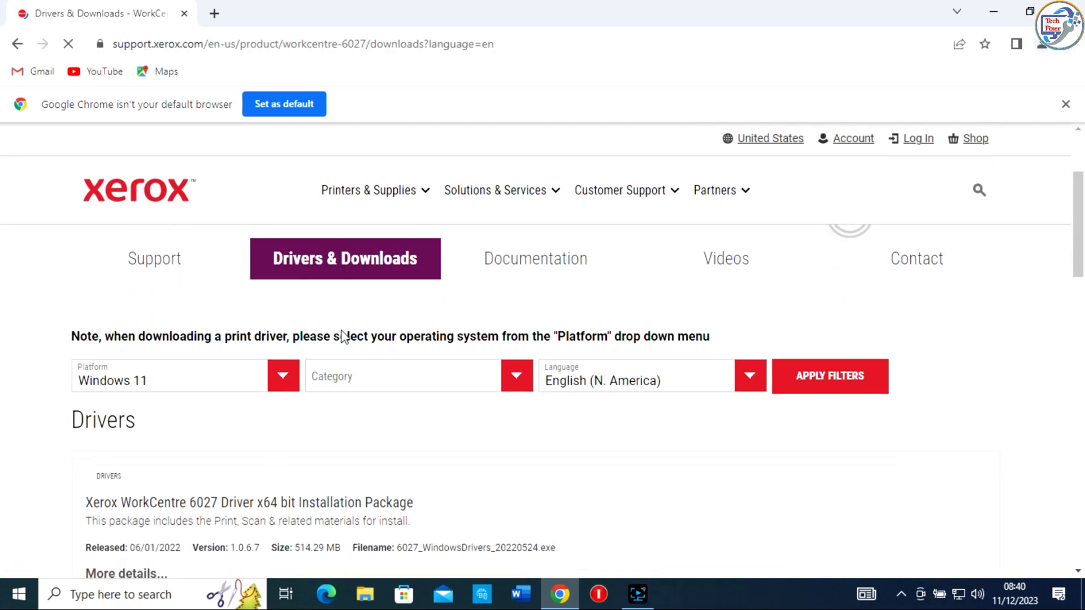
- Filter the downloads to Platform Windows 10 x64 and Category Drivers
{"action": "left_click", "coordinate": [283, 375]}
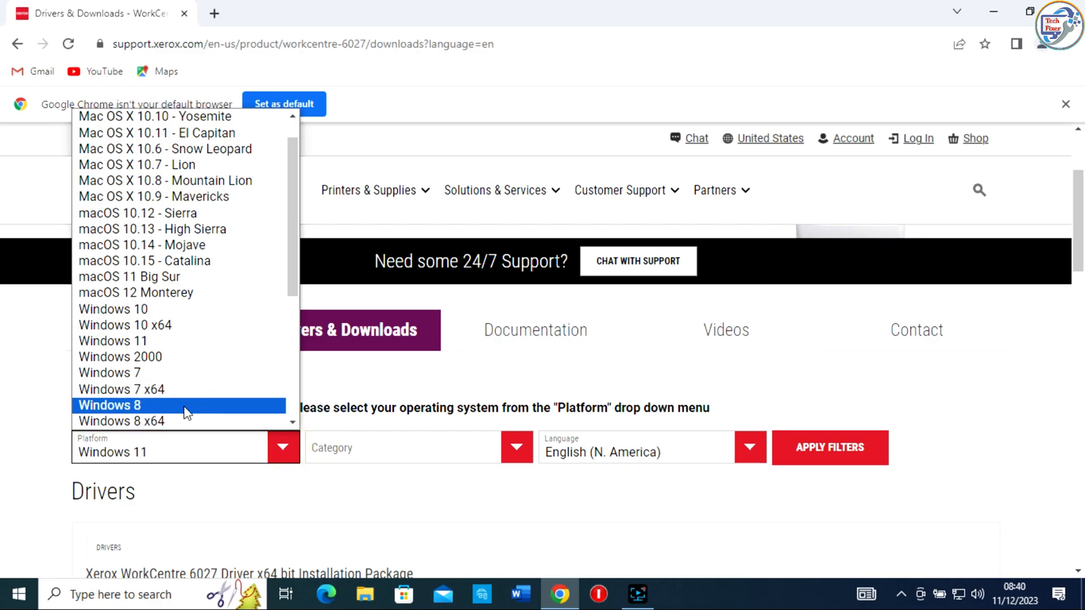
{"action": "mouse_move", "coordinate": [154, 340]}
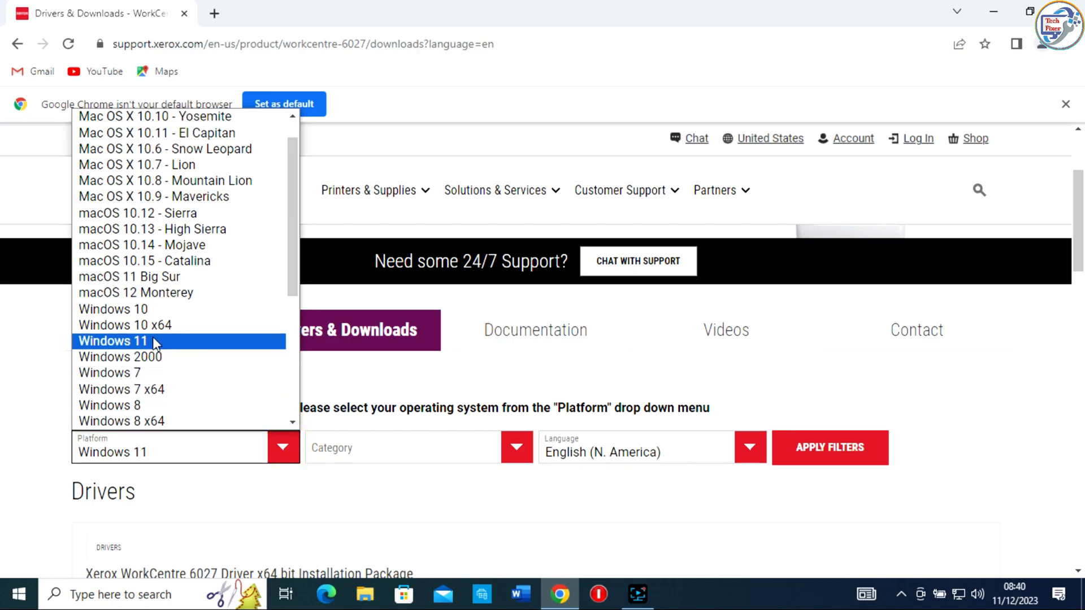
{"action": "left_click", "coordinate": [517, 447]}
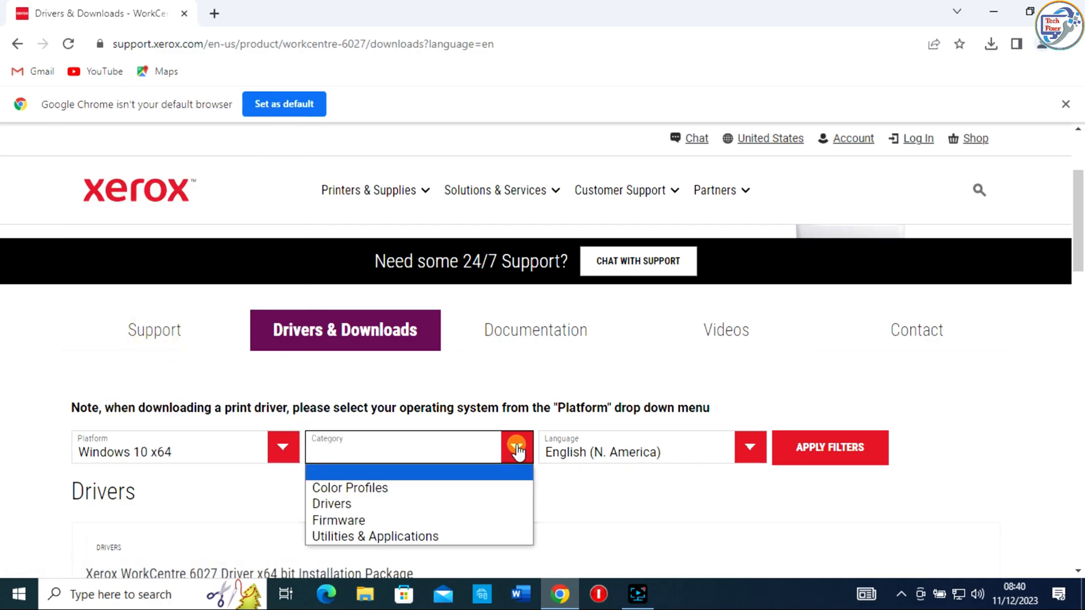
{"action": "left_click", "coordinate": [331, 504]}
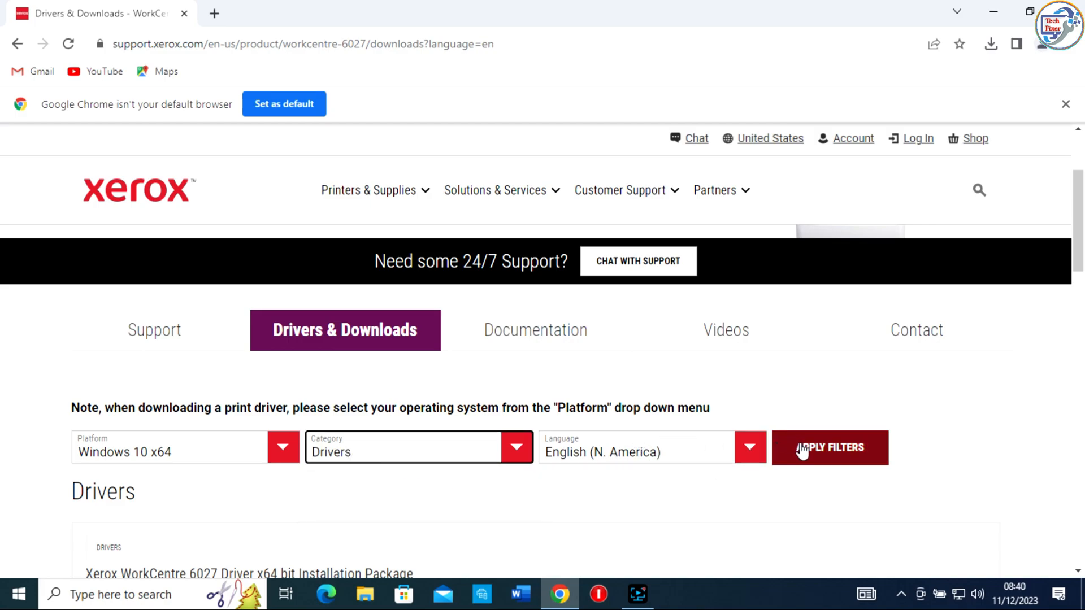
{"action": "left_click", "coordinate": [829, 448]}
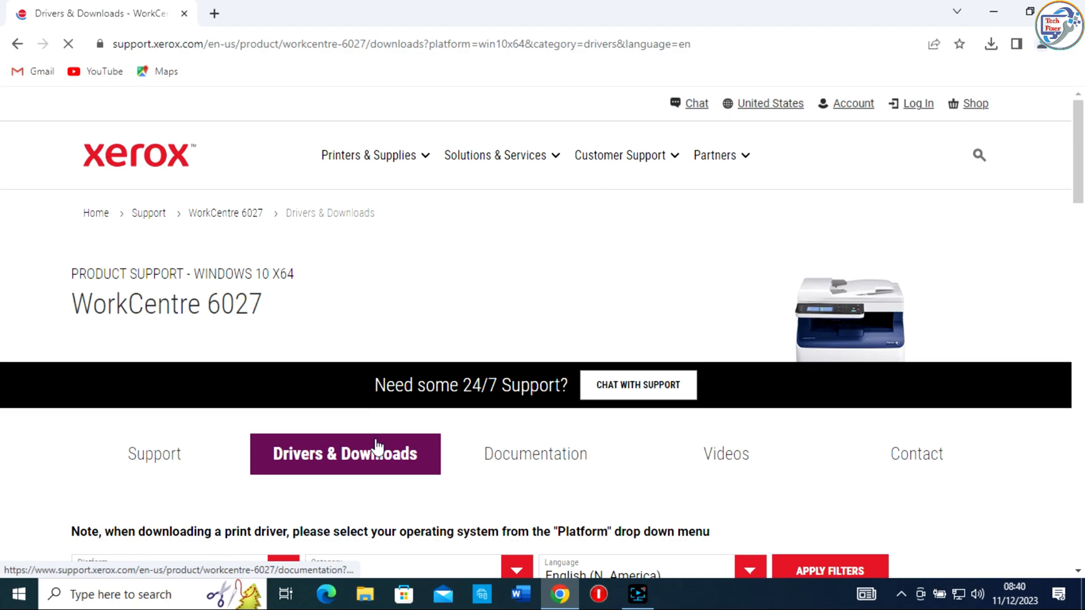
- Accept the terms and start downloading the WorkCentre 6027 x64 installation package
{"action": "scroll", "scroll_direction": "down", "scroll_amount": 3}
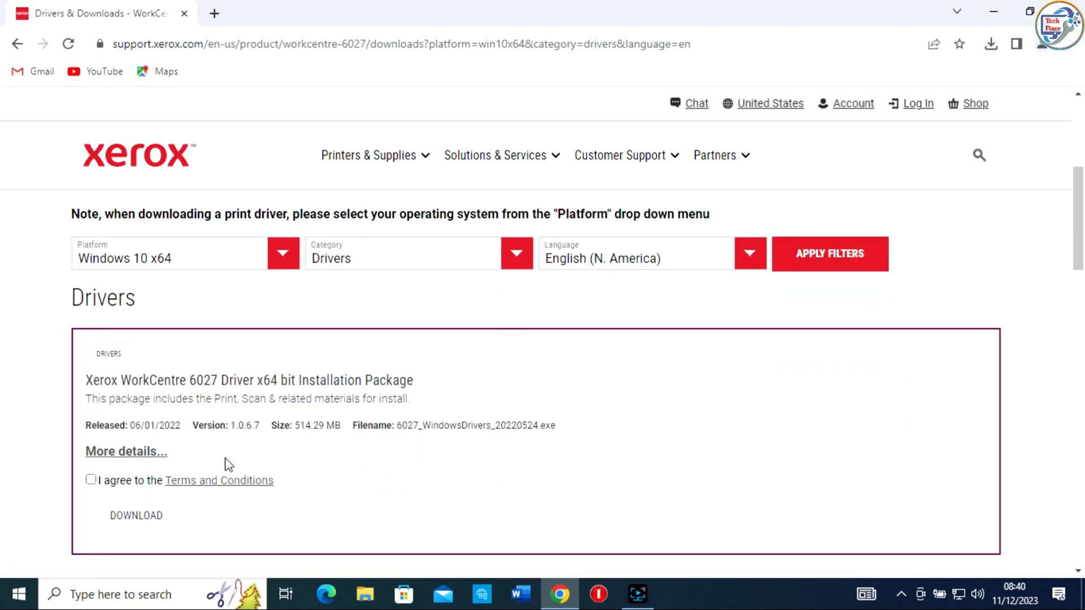
{"action": "left_click", "coordinate": [137, 515]}
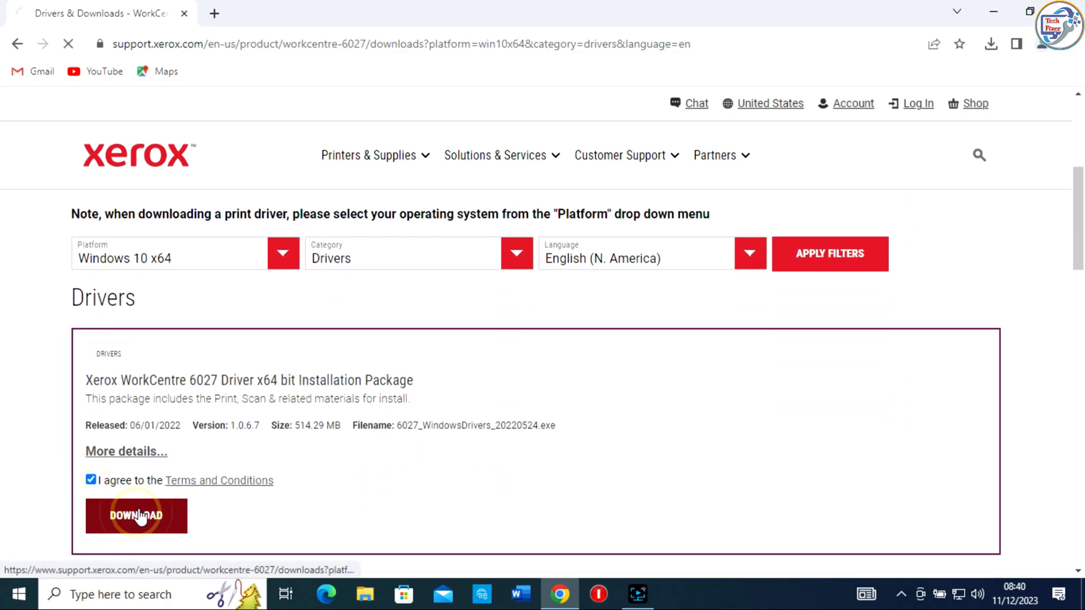
{"action": "left_click", "coordinate": [135, 515]}
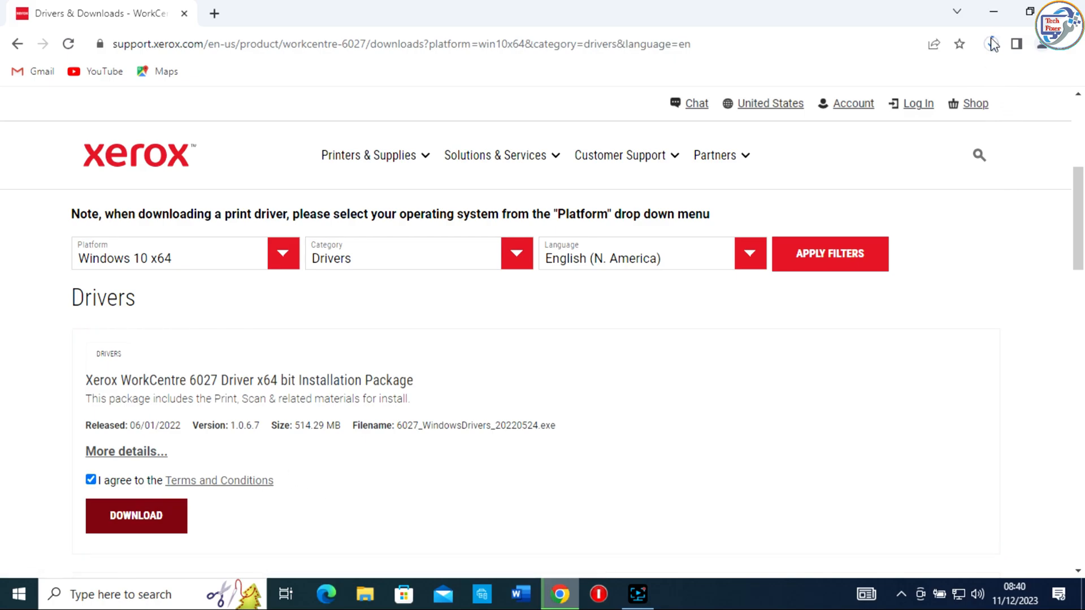
- Clear the older Xerox download, then run 6027_WindowsDrivers_20220524 once downloaded
{"action": "left_click", "coordinate": [136, 515]}
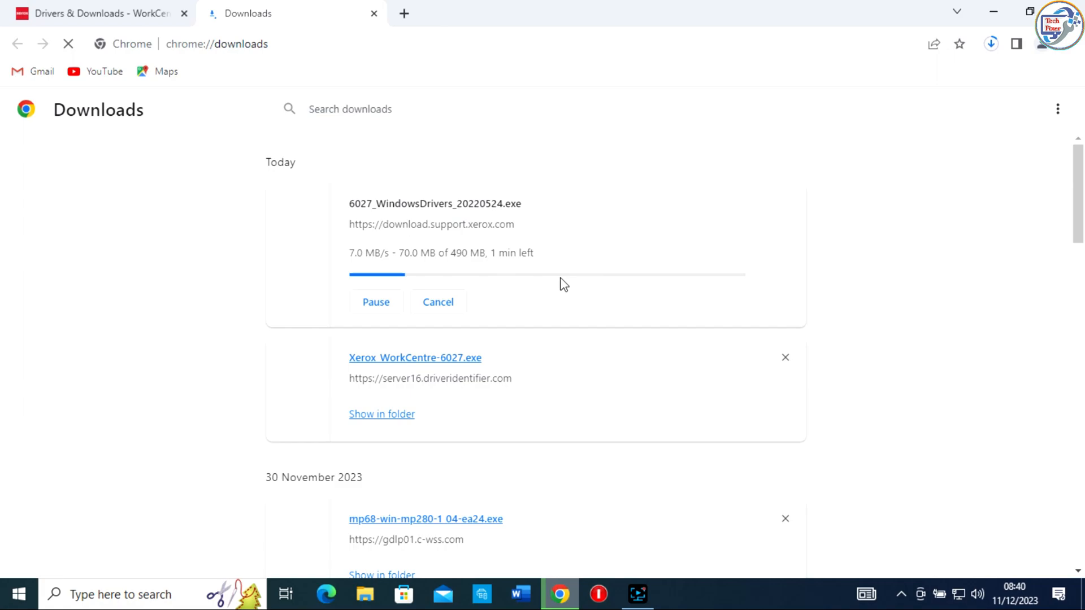
{"action": "left_click", "coordinate": [785, 358]}
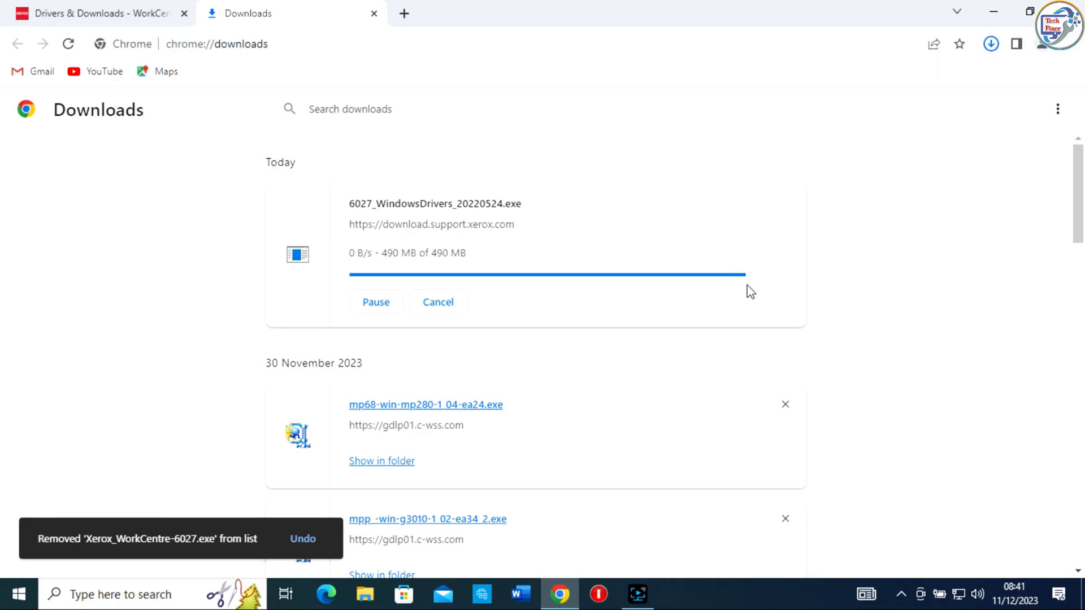
{"action": "mouse_move", "coordinate": [682, 212]}
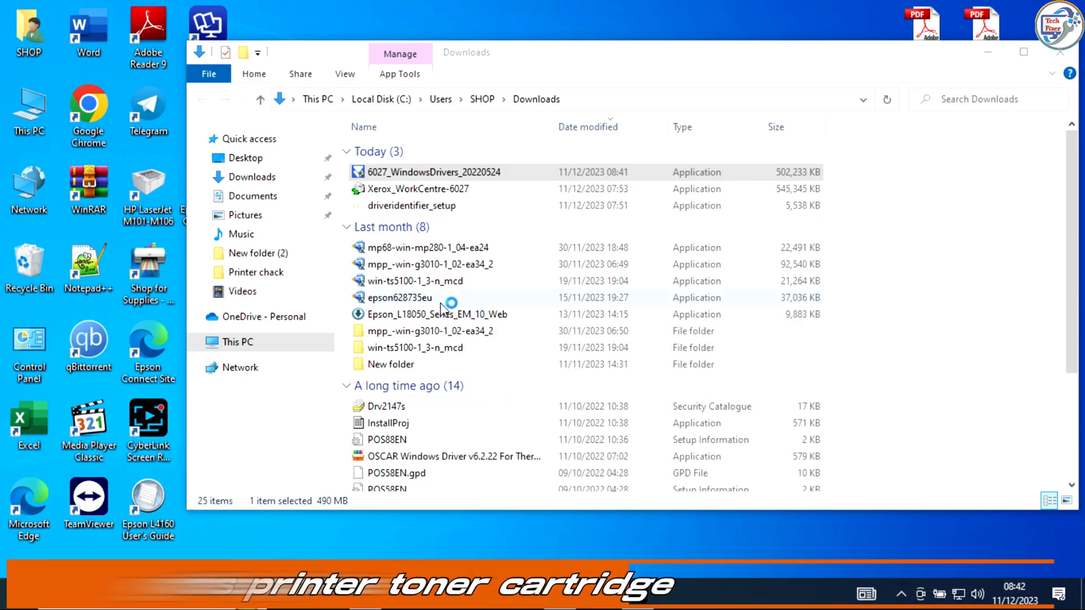
{"action": "left_click", "coordinate": [1058, 51]}
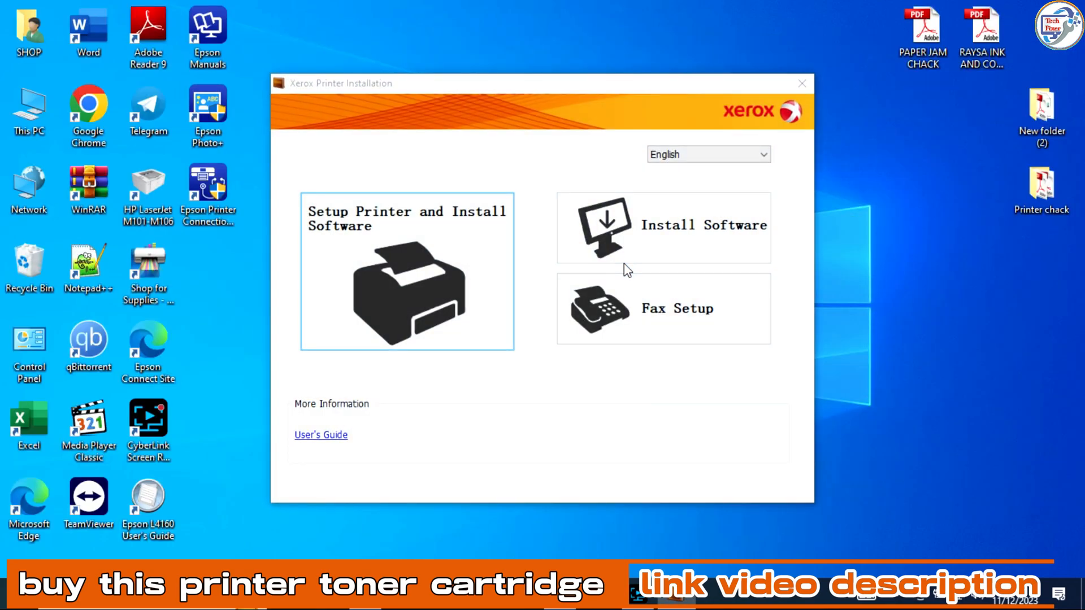
{"action": "mouse_move", "coordinate": [637, 215]}
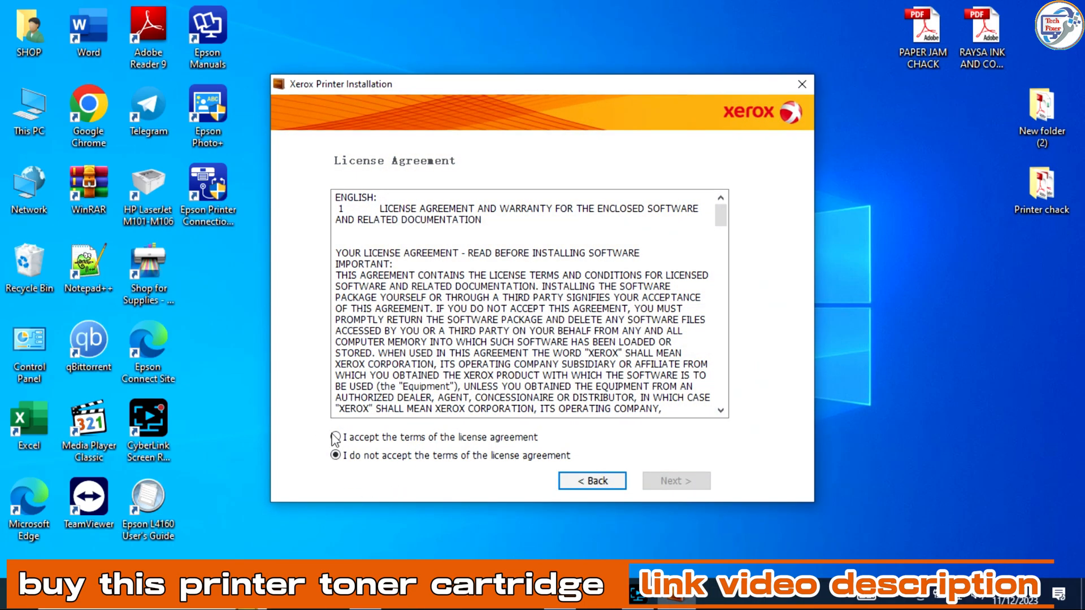
- Accept the license agreement and choose Network Installation
{"action": "left_click", "coordinate": [336, 436]}
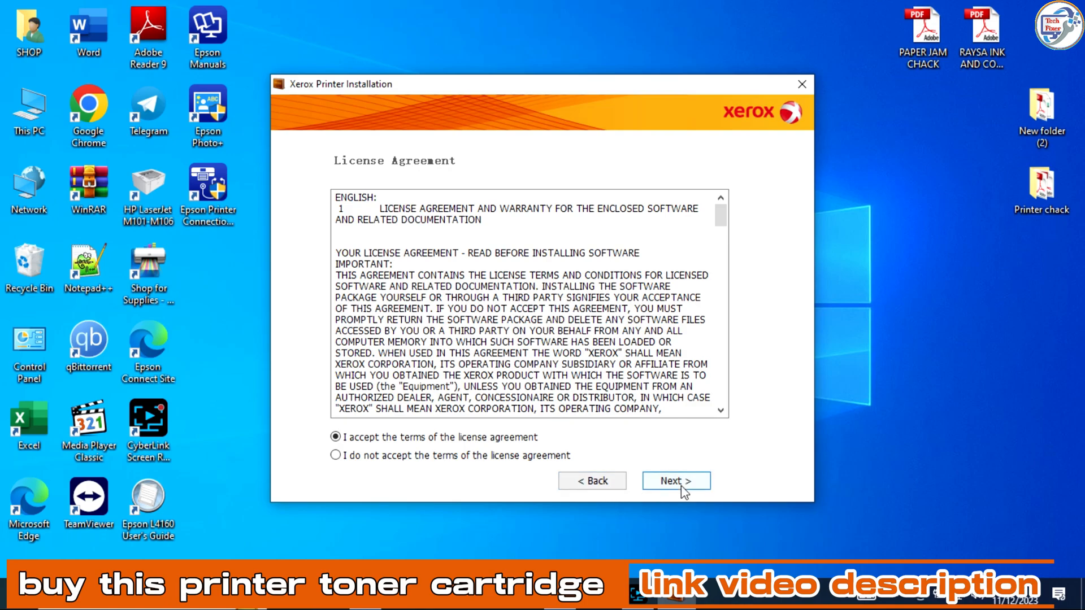
{"action": "left_click", "coordinate": [675, 482]}
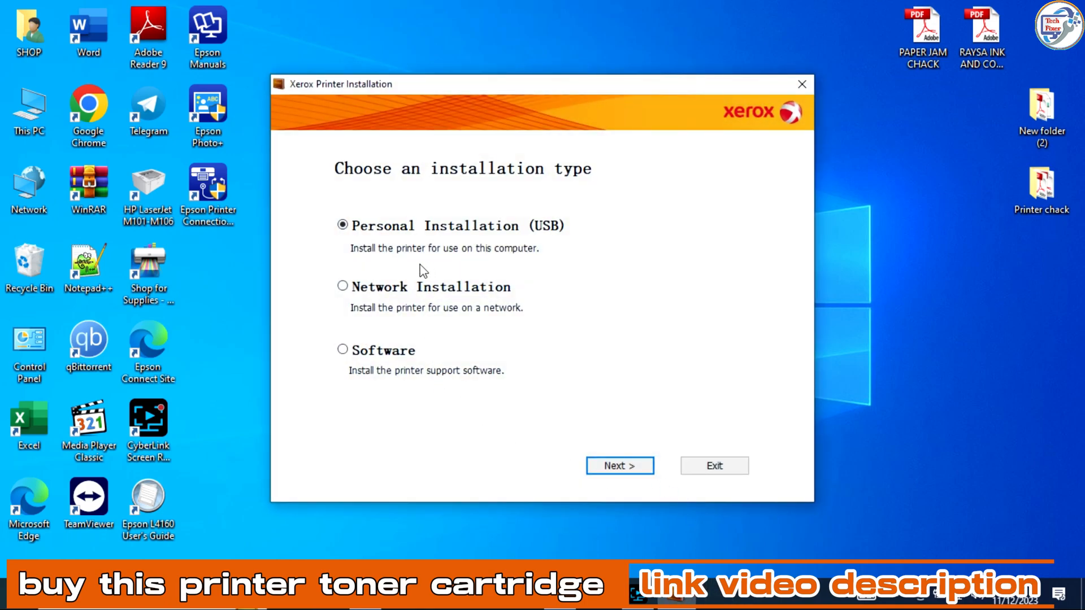
{"action": "left_click", "coordinate": [341, 286]}
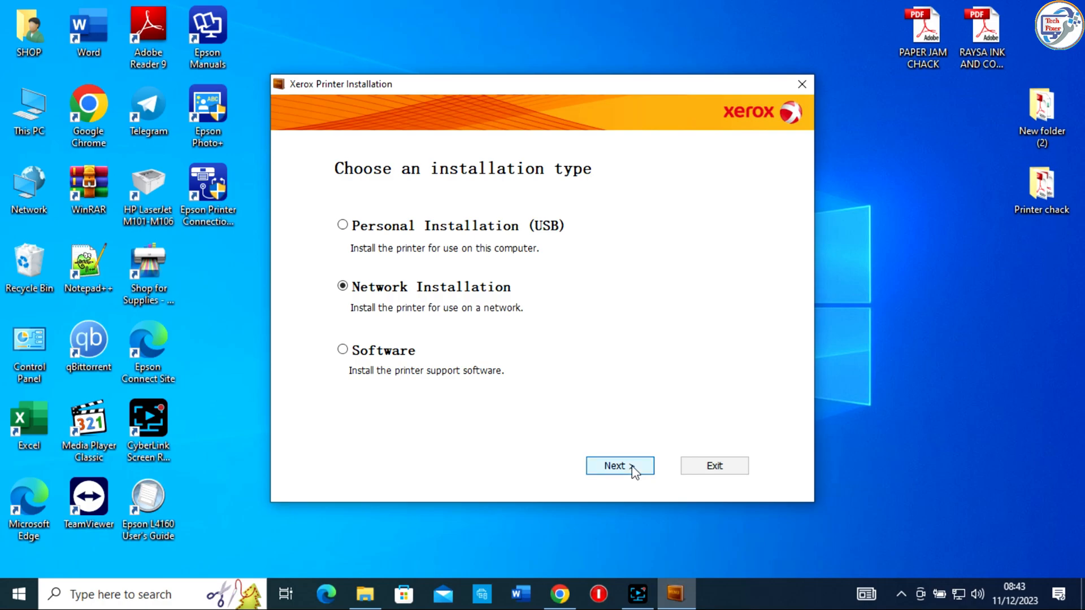
{"action": "left_click", "coordinate": [618, 466]}
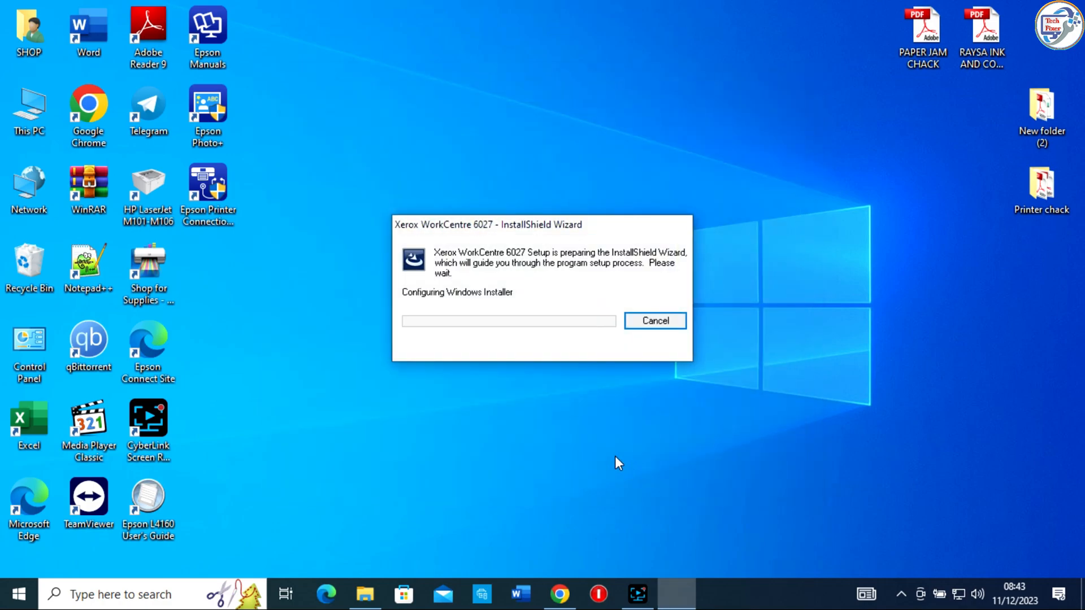
- Wait while the InstallShield Wizard prepares setup and discovers networked printers
{"action": "right_click", "coordinate": [852, 240]}
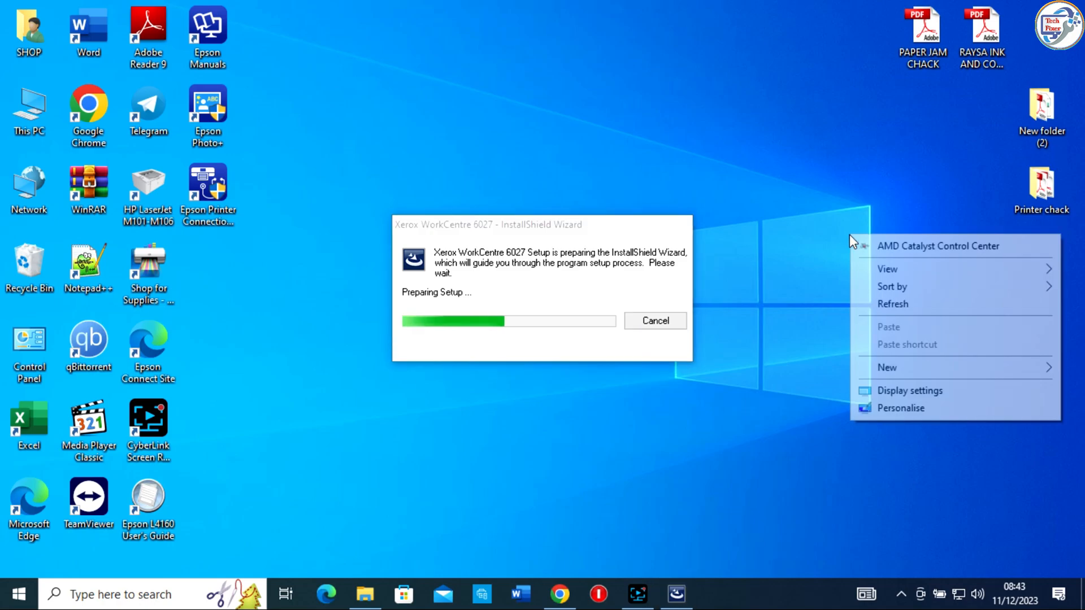
{"action": "left_click", "coordinate": [909, 312]}
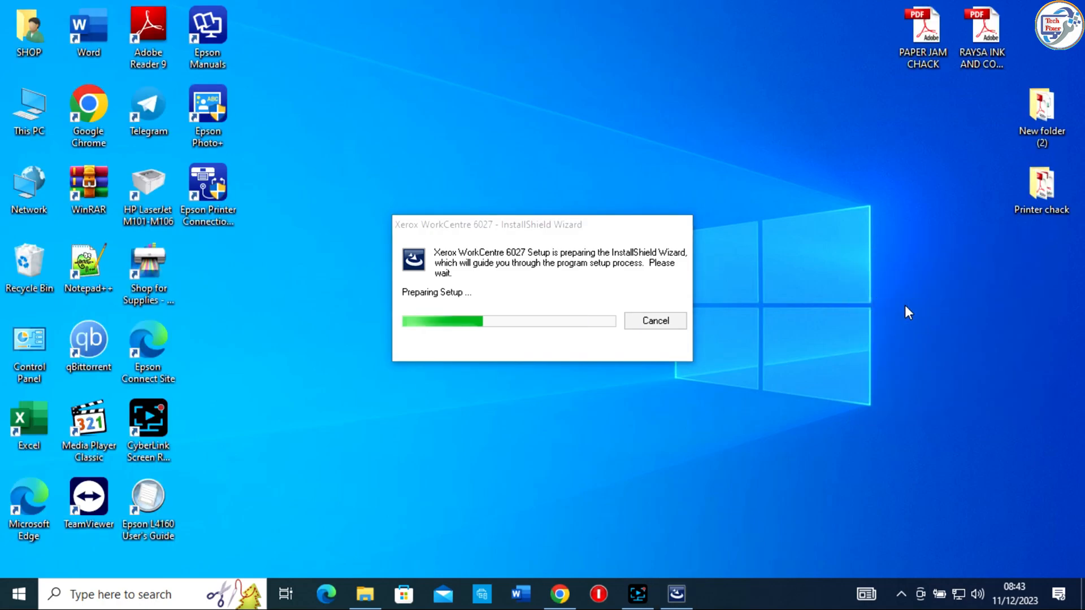
{"action": "left_click", "coordinate": [654, 320]}
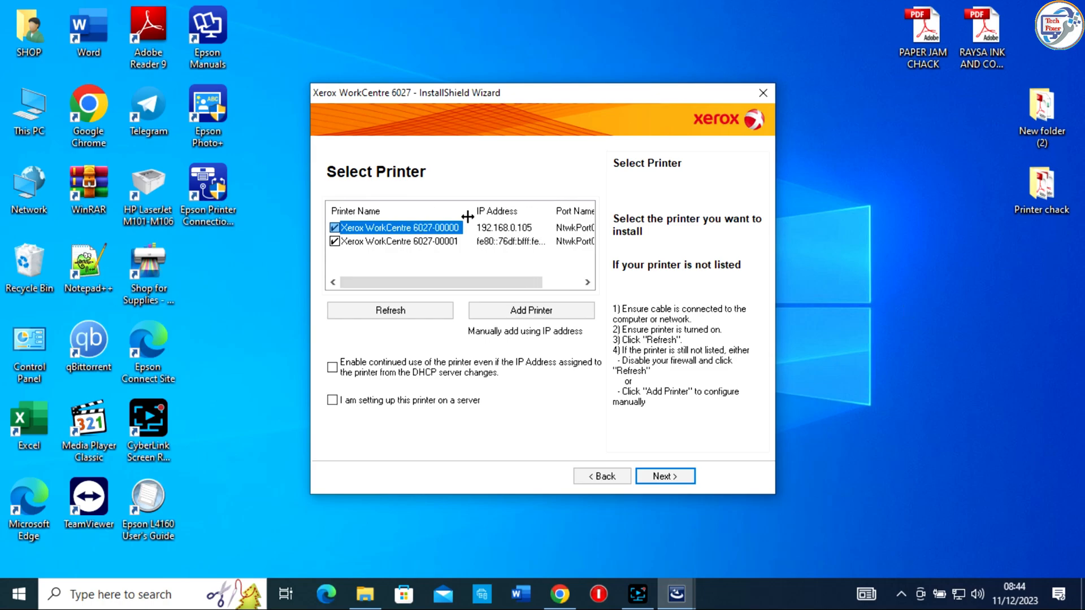
- Untick WorkCentre 6027-00001 so only the printer at 192.168.0.105 is installed
{"action": "left_click", "coordinate": [398, 242]}
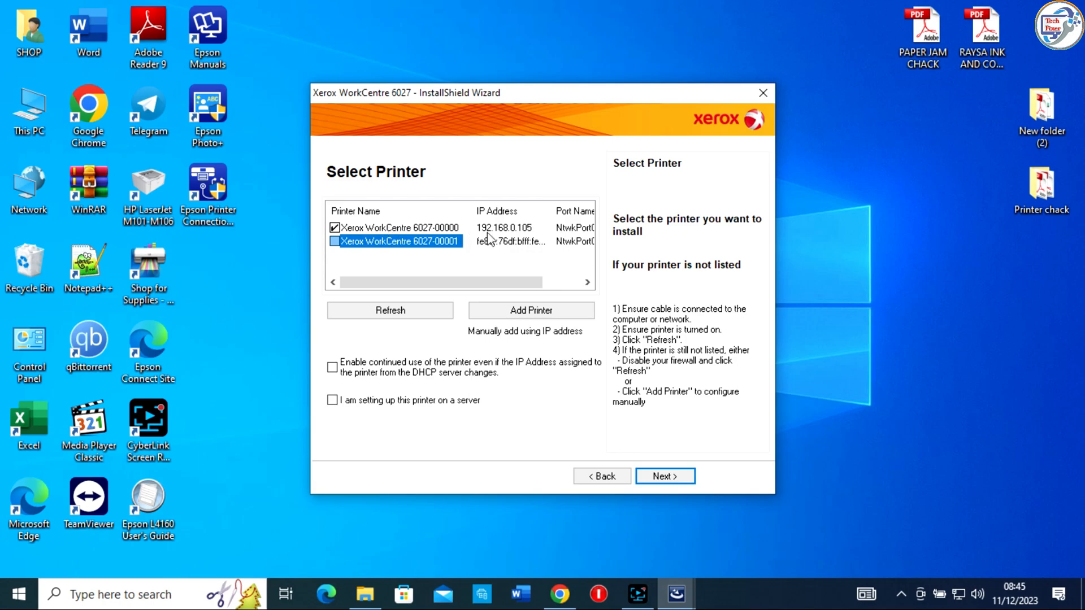
{"action": "mouse_move", "coordinate": [631, 408]}
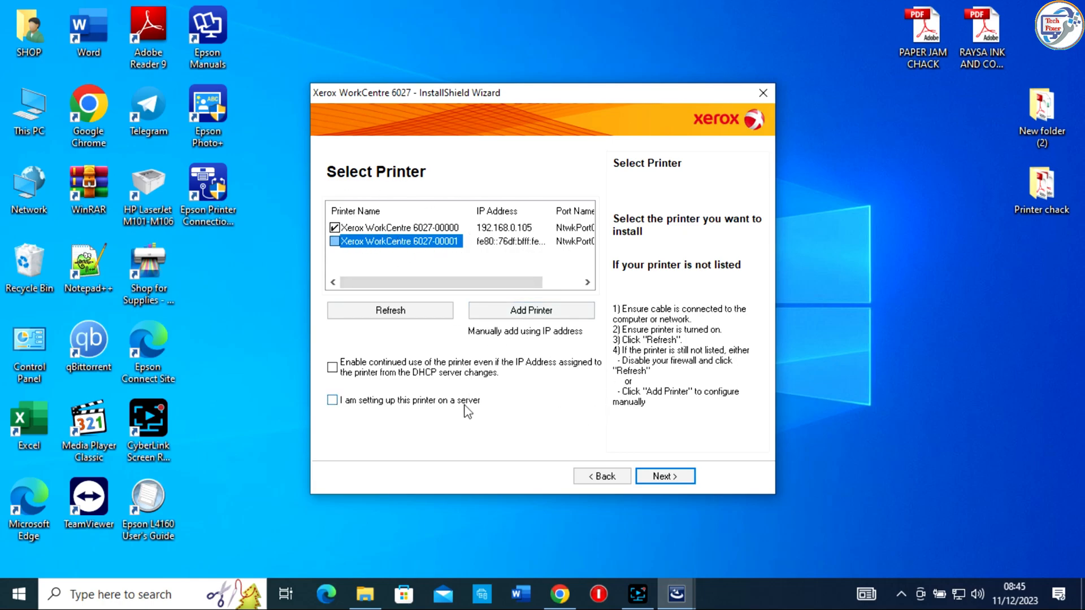
{"action": "mouse_move", "coordinate": [557, 371]}
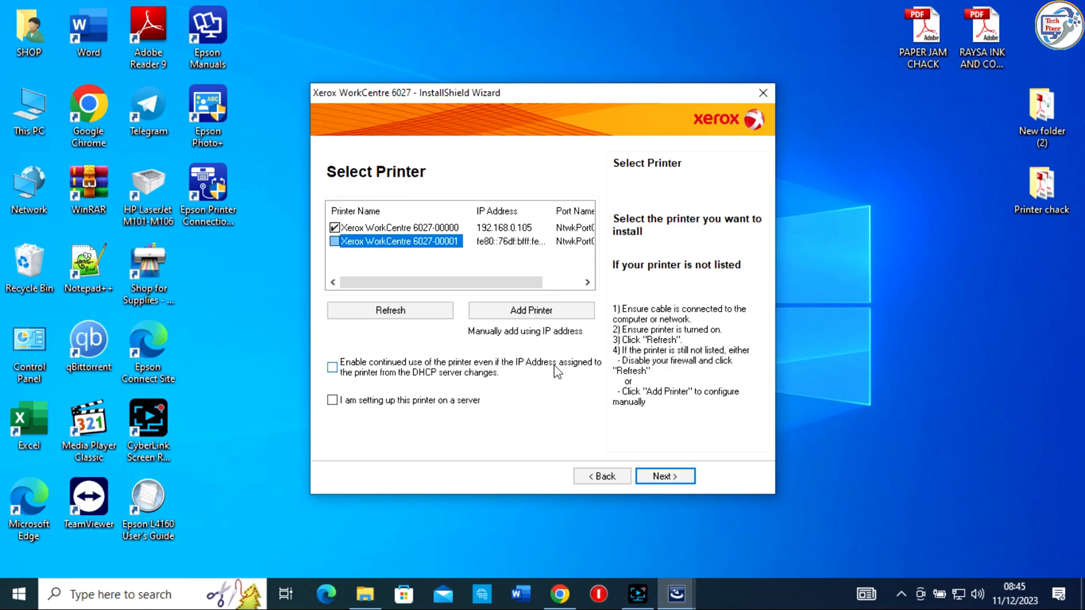
{"action": "mouse_move", "coordinate": [669, 457]}
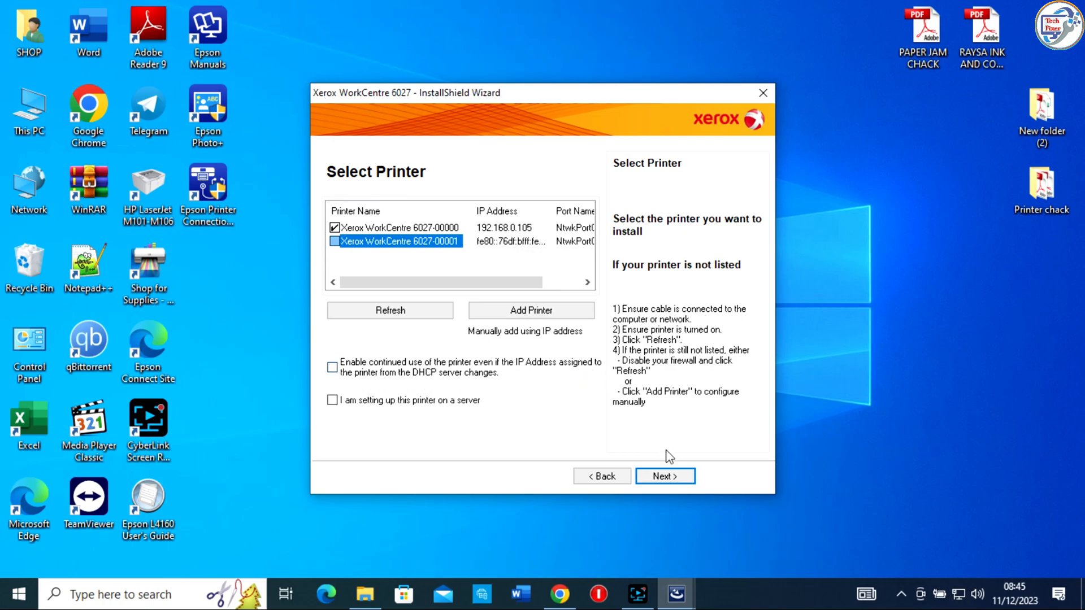
{"action": "left_click", "coordinate": [663, 476]}
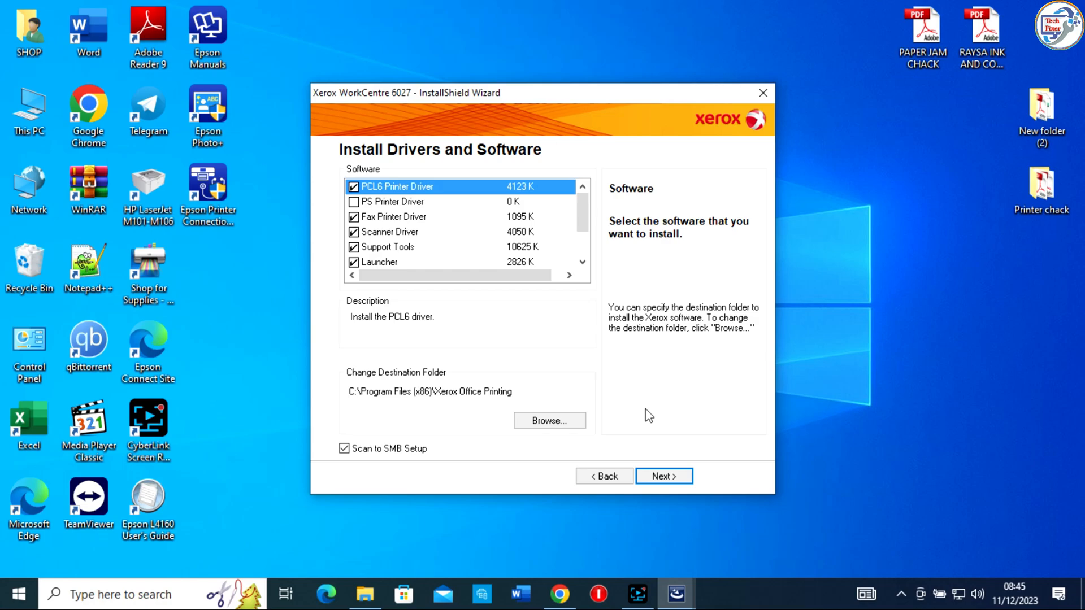
{"action": "mouse_move", "coordinate": [460, 231]}
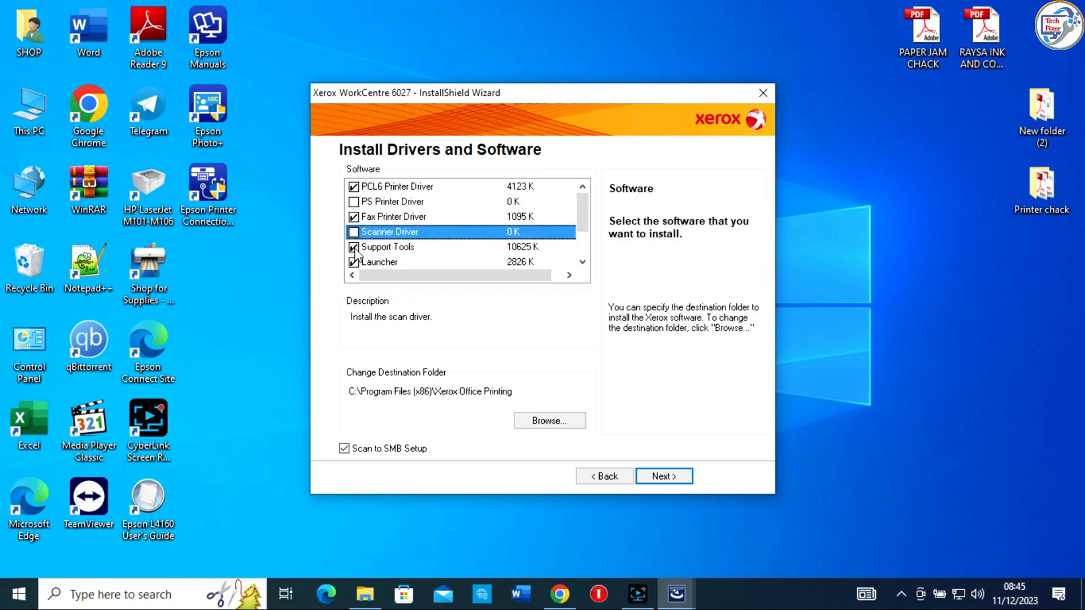
- Keep the Scanner Driver in the software list and accept the component choices
{"action": "left_click", "coordinate": [353, 231]}
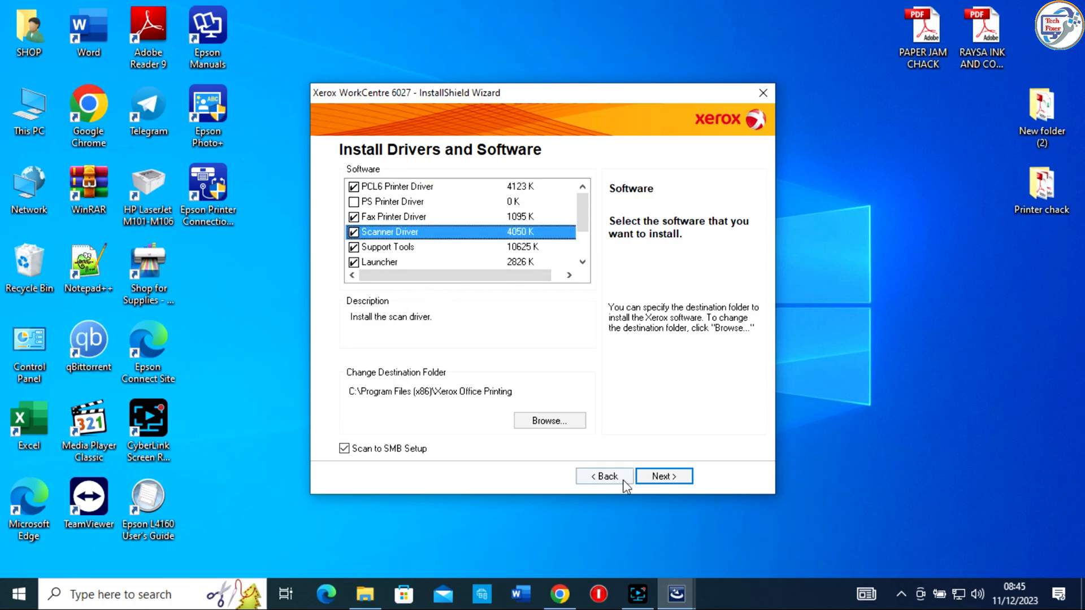
{"action": "left_click", "coordinate": [663, 476]}
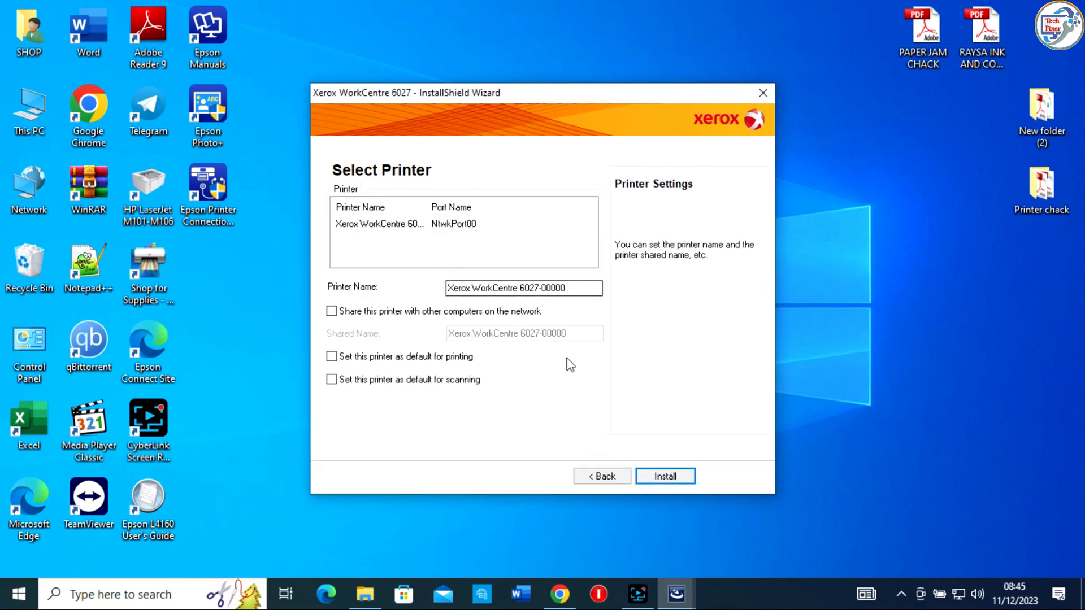
- Install the printer as Xerox WorkCentre 6027-00000 with default settings
{"action": "left_click", "coordinate": [663, 476]}
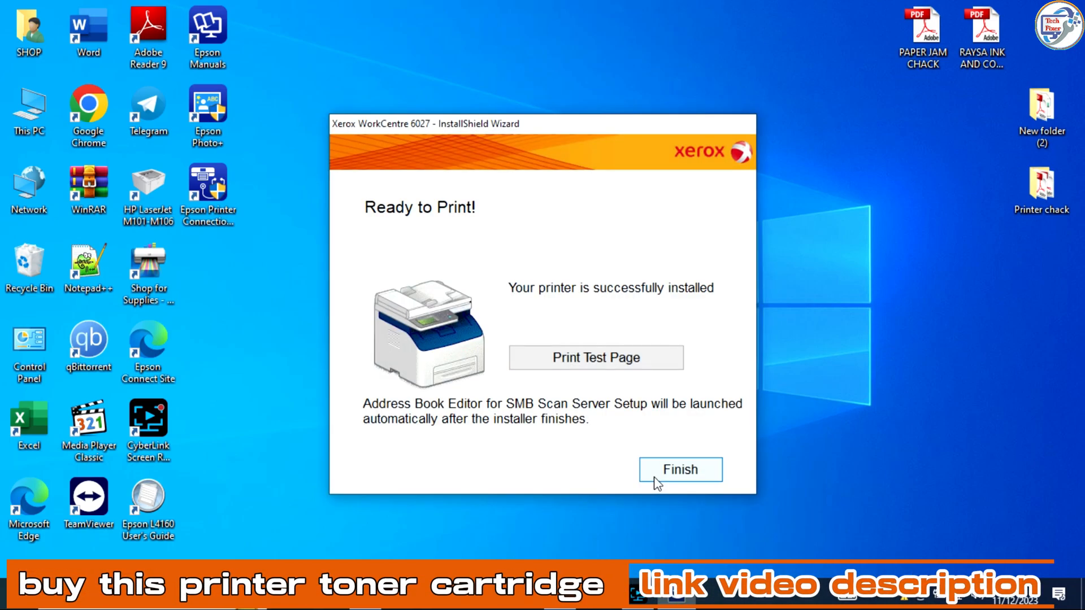
{"action": "mouse_move", "coordinate": [666, 420]}
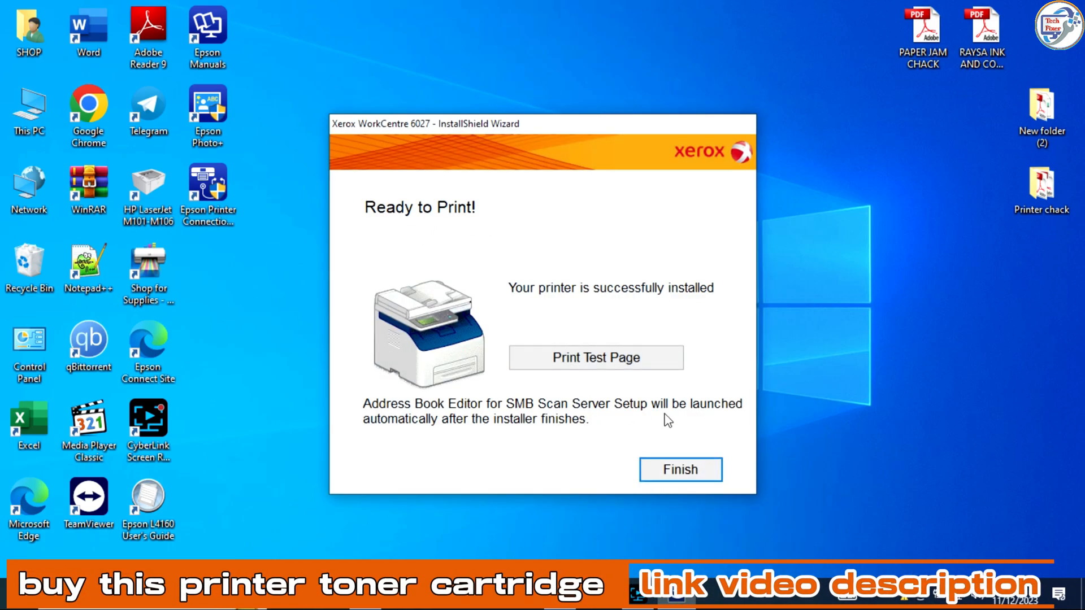
- Finish the wizard from the Ready to Print screen
{"action": "left_click", "coordinate": [679, 469]}
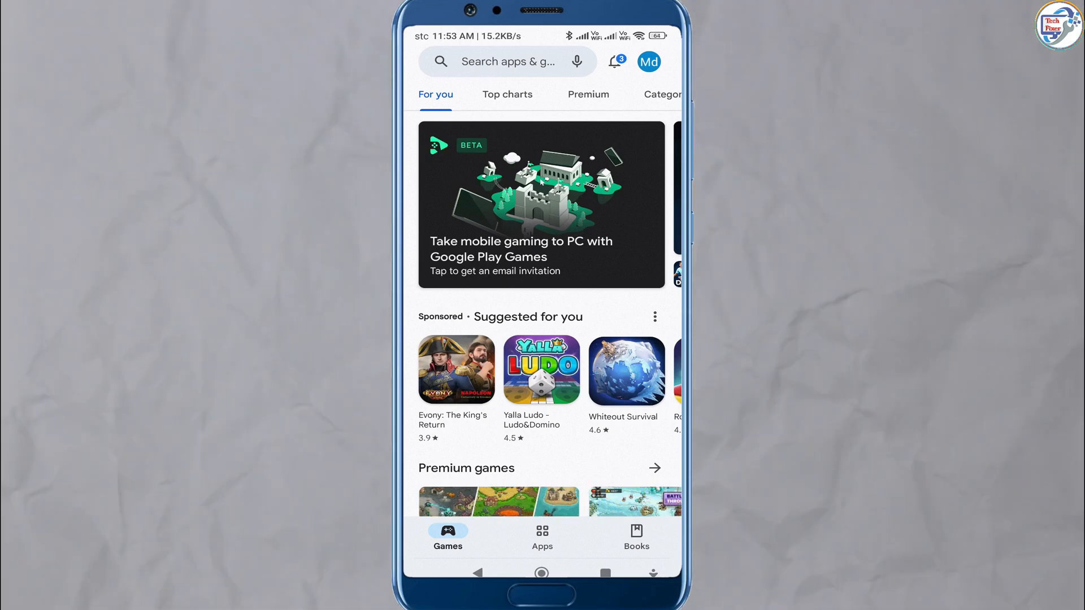
- Search Play Store for 'xerox printer app' and reach the Xerox Workplace app page
{"action": "type", "text": "xer"}
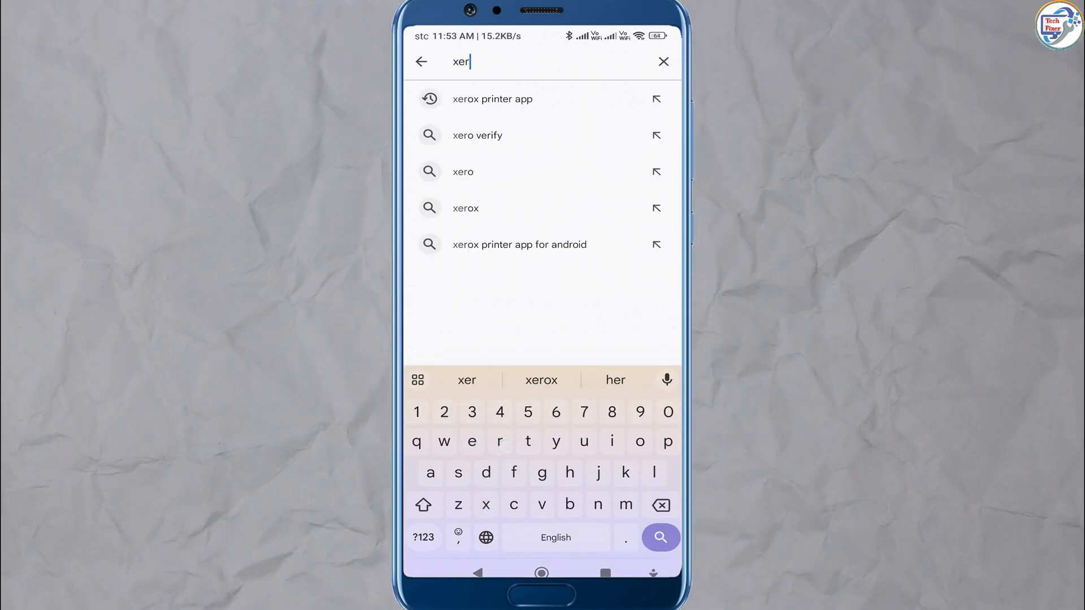
{"action": "left_click", "coordinate": [493, 100]}
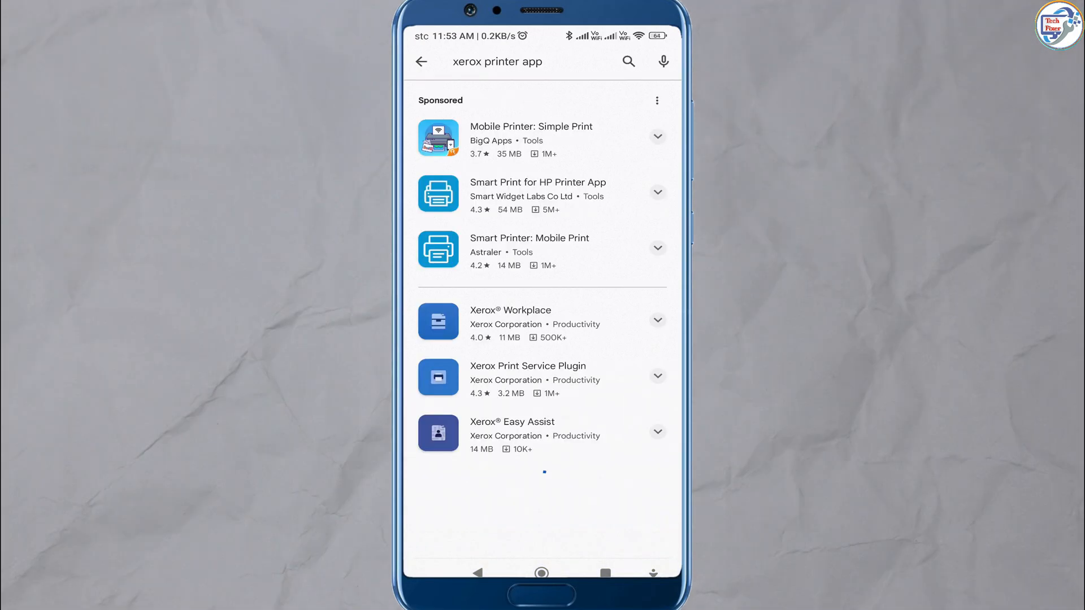
{"action": "scroll", "scroll_direction": "down", "scroll_amount": 3}
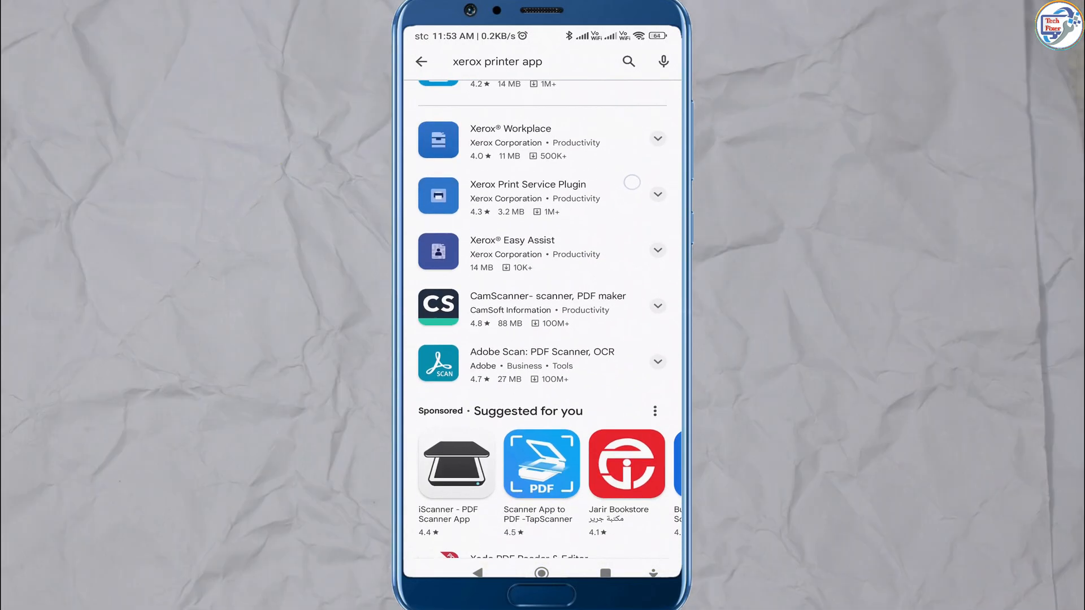
{"action": "scroll", "scroll_direction": "up", "scroll_amount": 3}
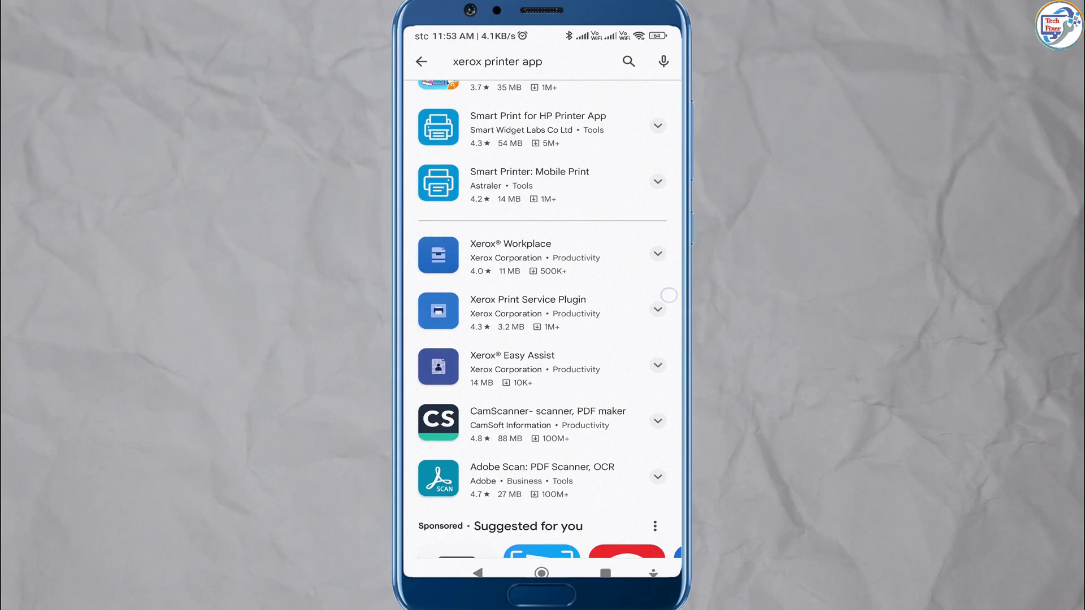
{"action": "left_click", "coordinate": [511, 255]}
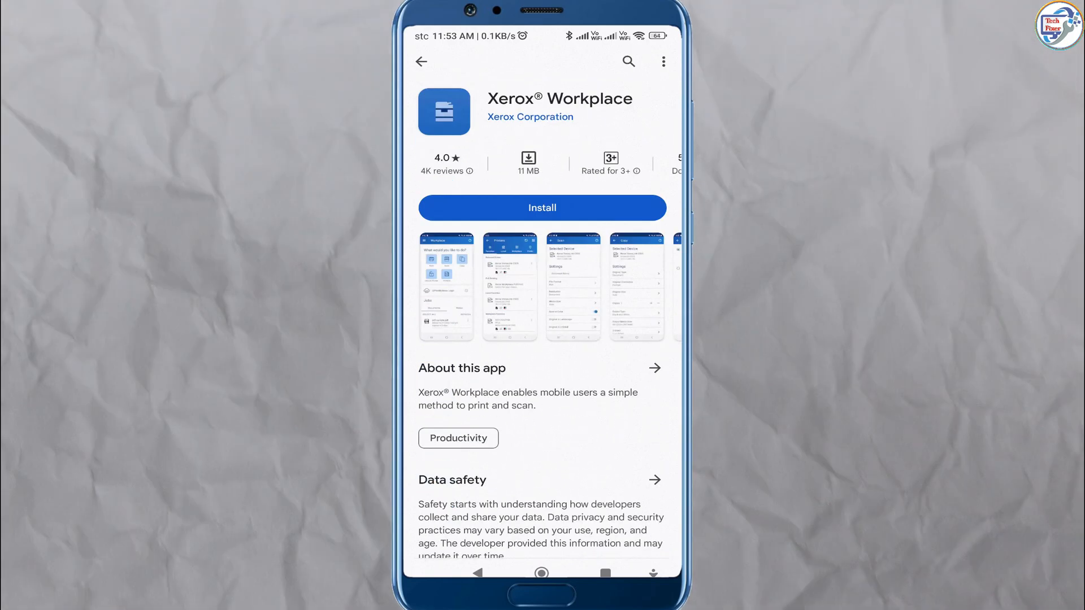